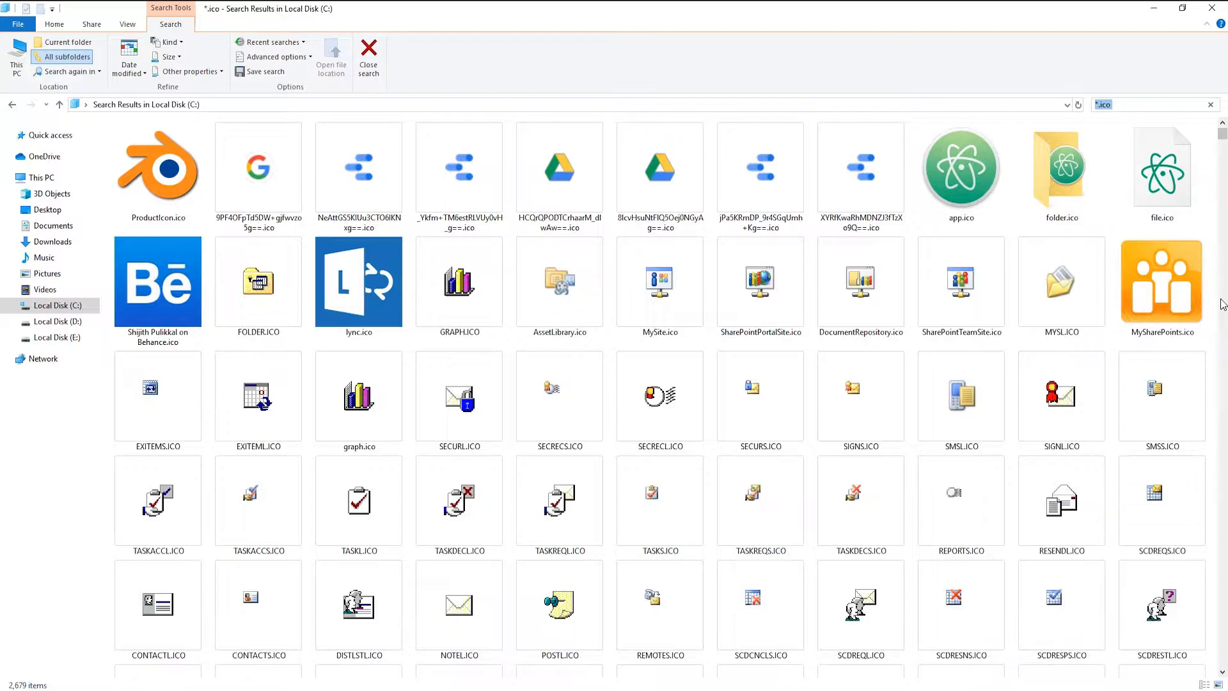
Try opening a found .ico file in Photoshop and dismiss the file-not-found error.
{"action": "left_click", "coordinate": [962, 401]}
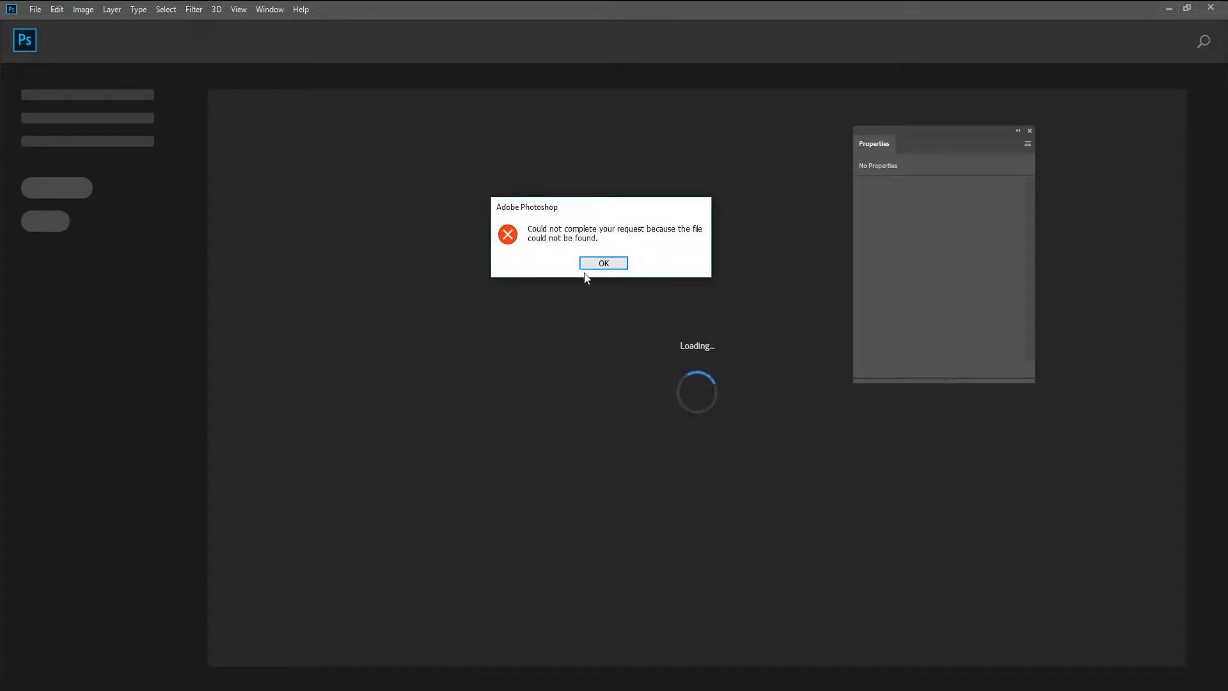
{"action": "left_click", "coordinate": [603, 264]}
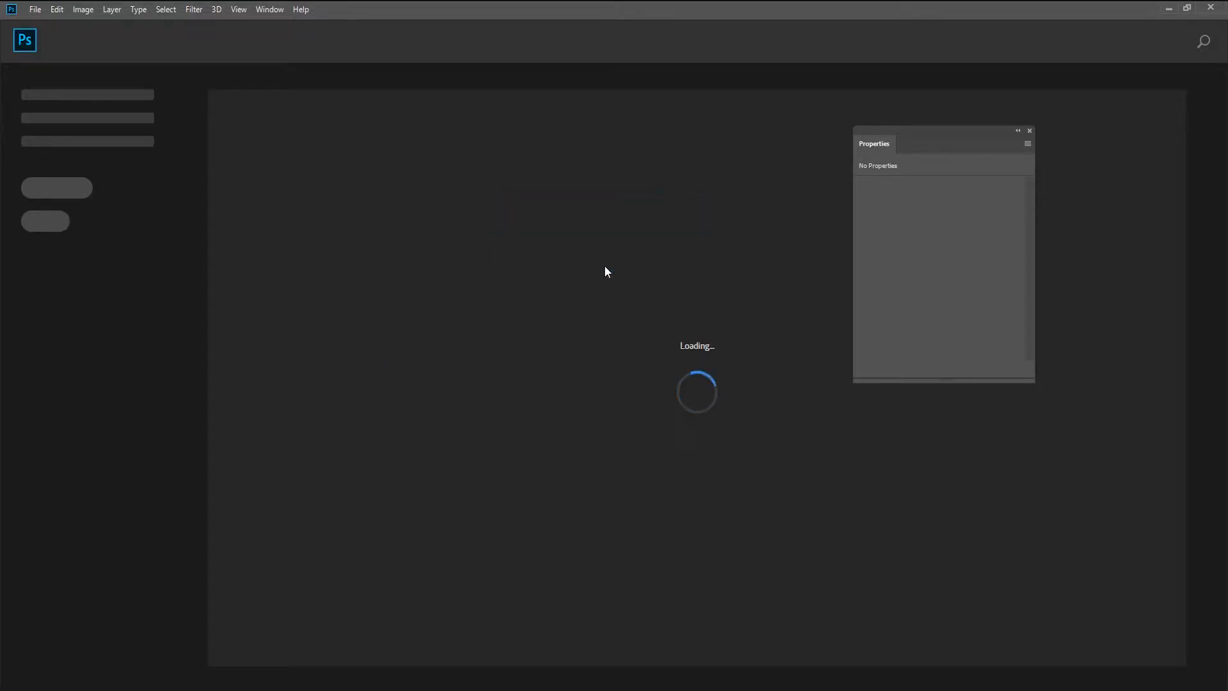
{"action": "mouse_move", "coordinate": [376, 587]}
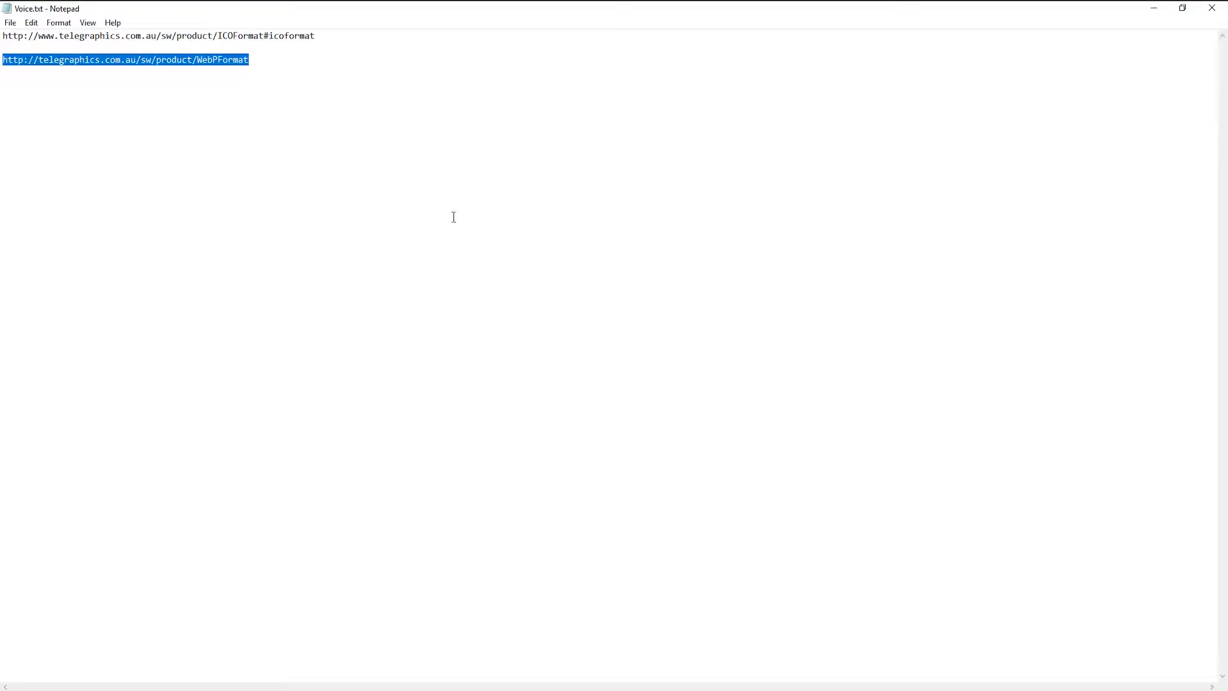
Bring up the Telegraphics ICOFormat plugin page in Chrome from the noted URL.
{"action": "left_click", "coordinate": [292, 36]}
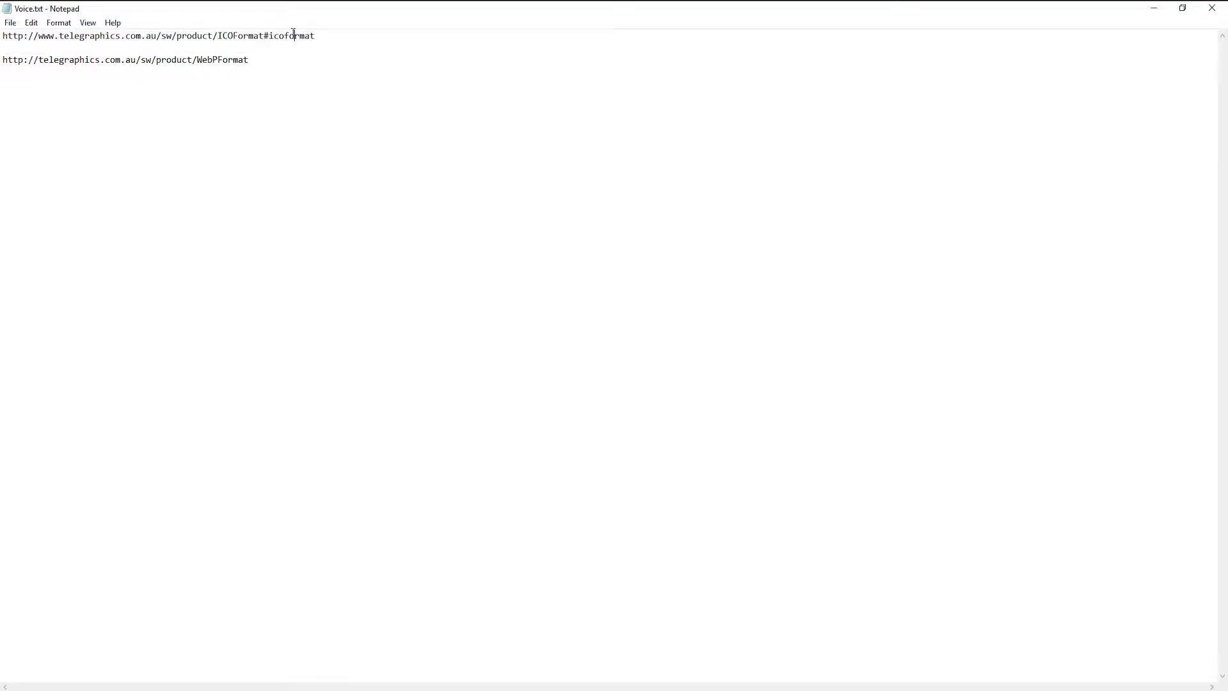
{"action": "mouse_move", "coordinate": [377, 55]}
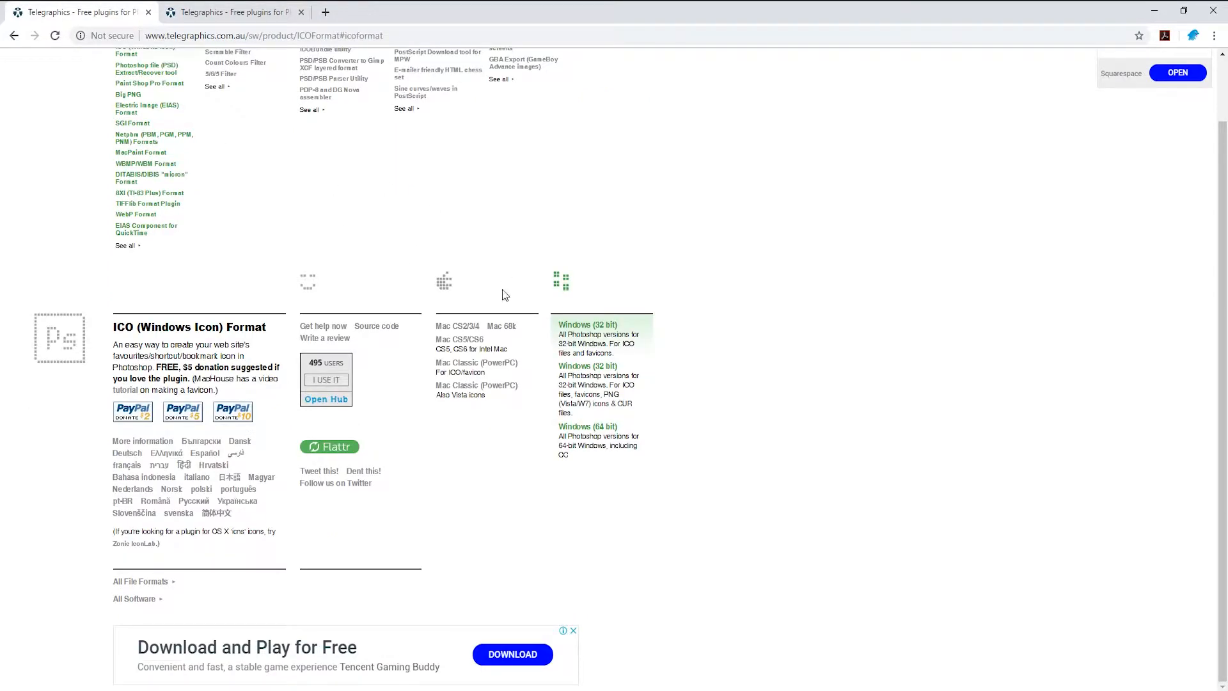
{"action": "mouse_move", "coordinate": [660, 396]}
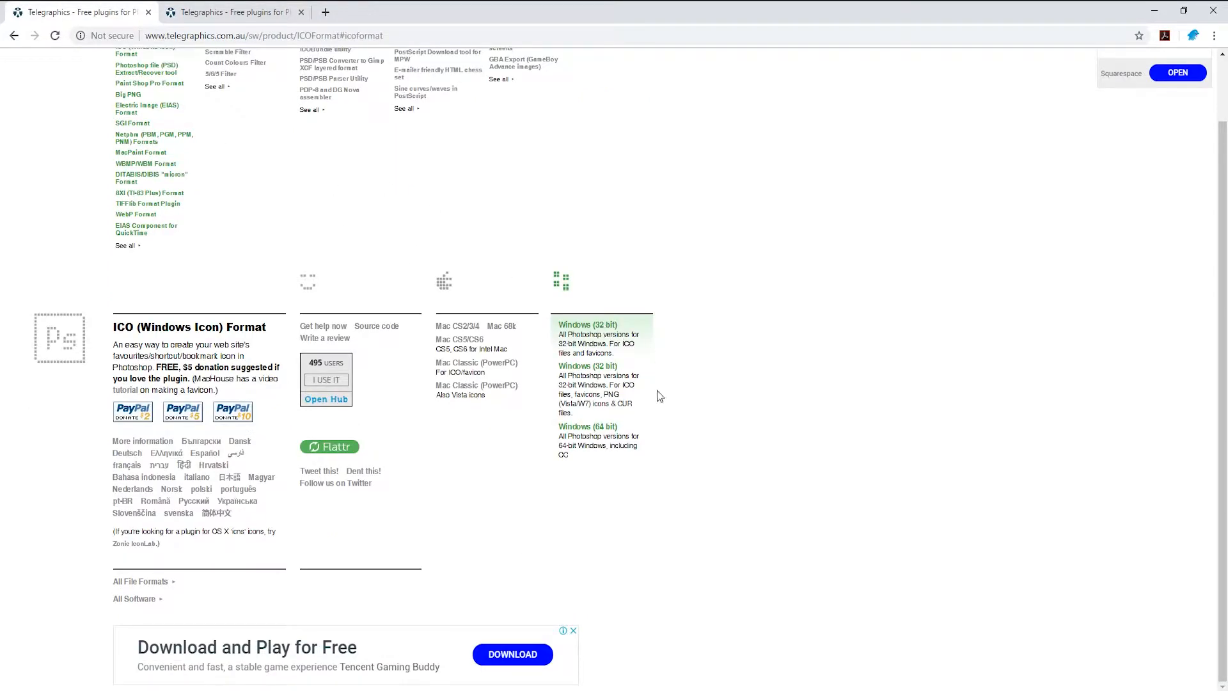
{"action": "mouse_move", "coordinate": [706, 531]}
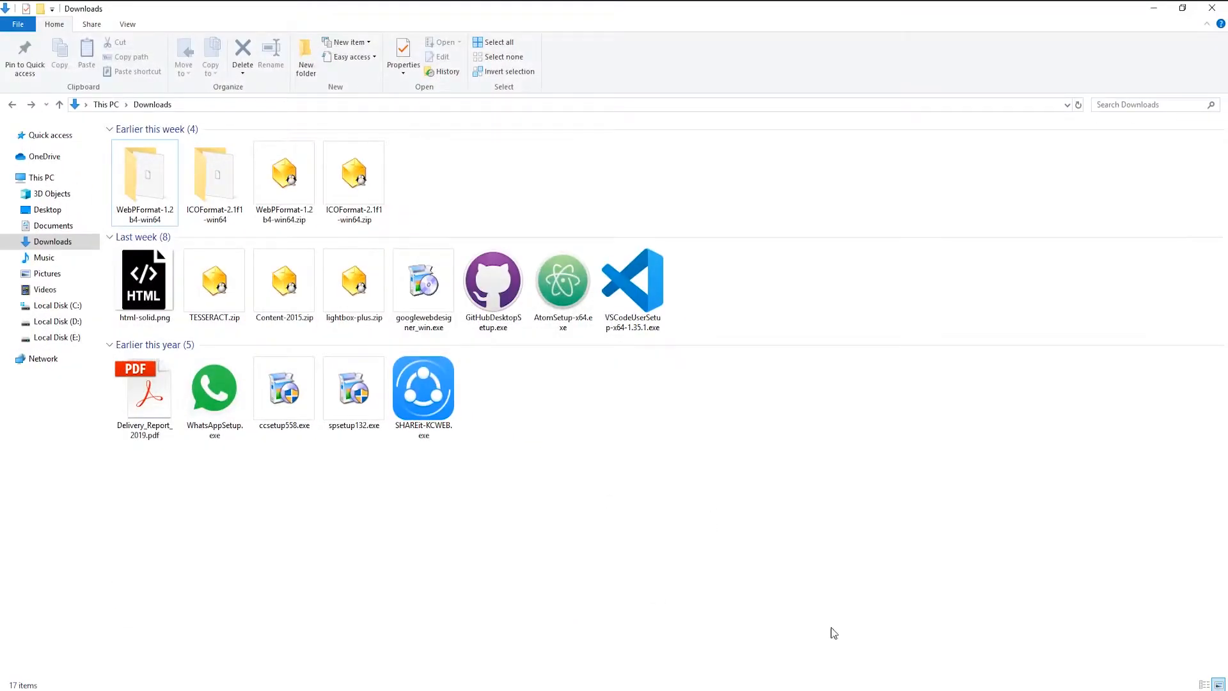
Copy ICOFormat64.8bi from ICOFormat-2.1f1-win64 into Photoshop's Plug-ins folder, granting administrator permission.
{"action": "left_click", "coordinate": [352, 172]}
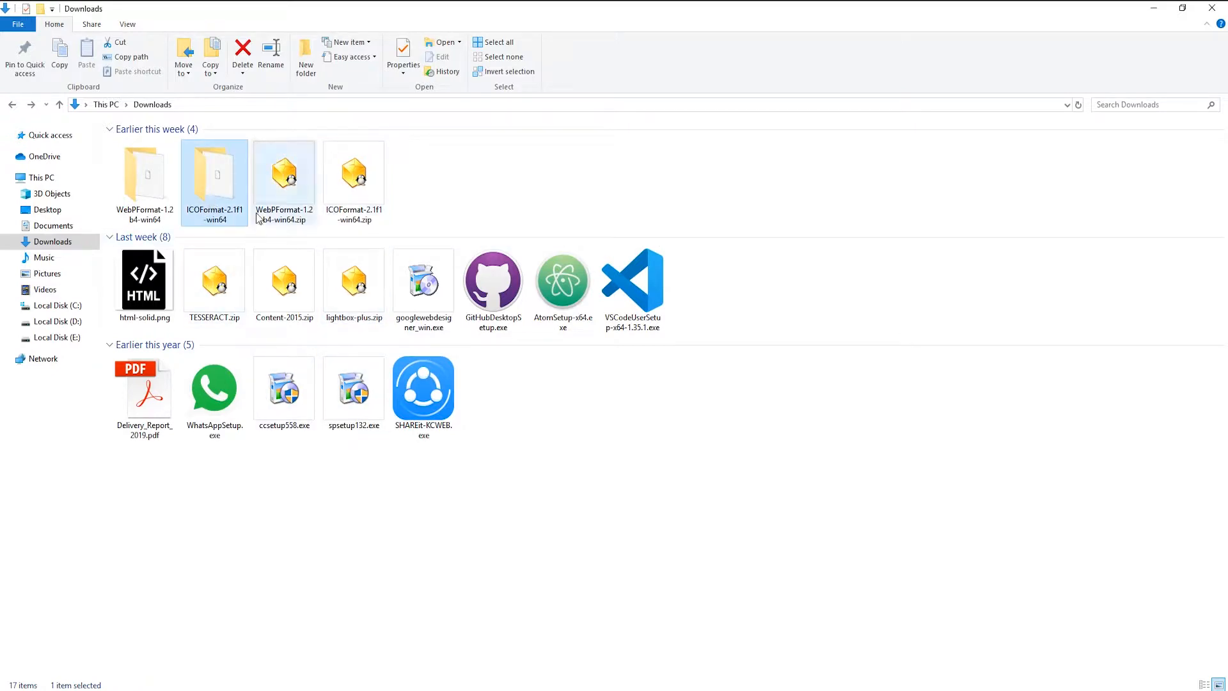
{"action": "double_click", "coordinate": [214, 173]}
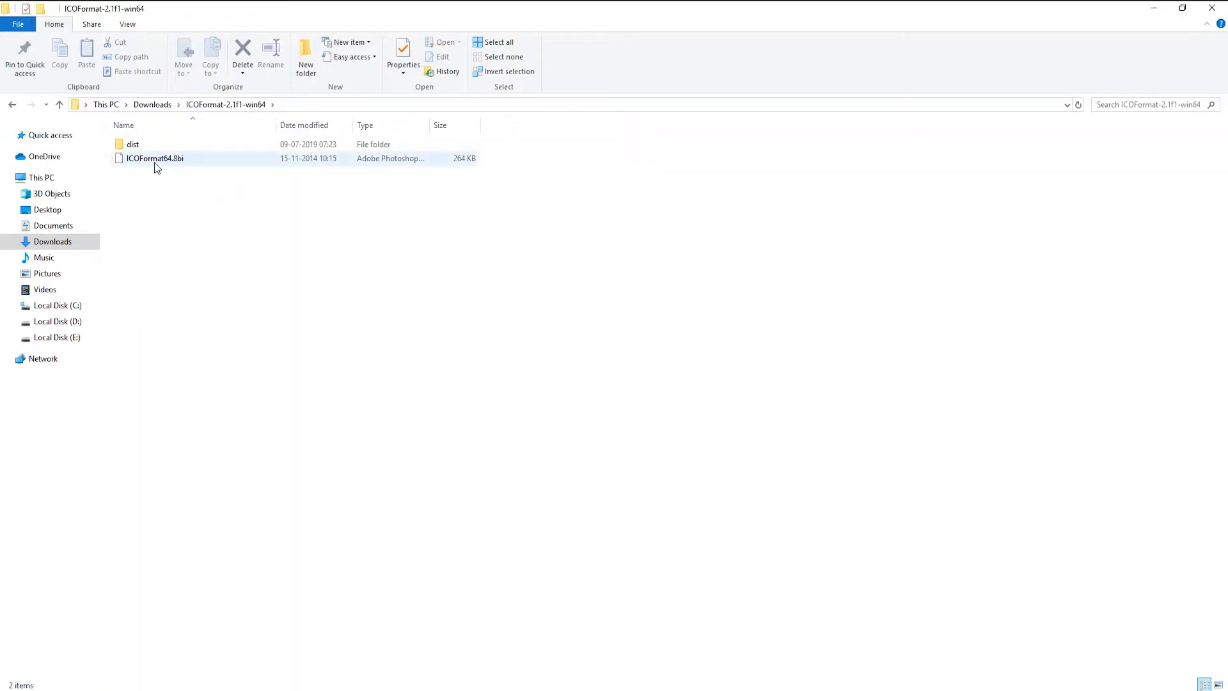
{"action": "left_click", "coordinate": [151, 159]}
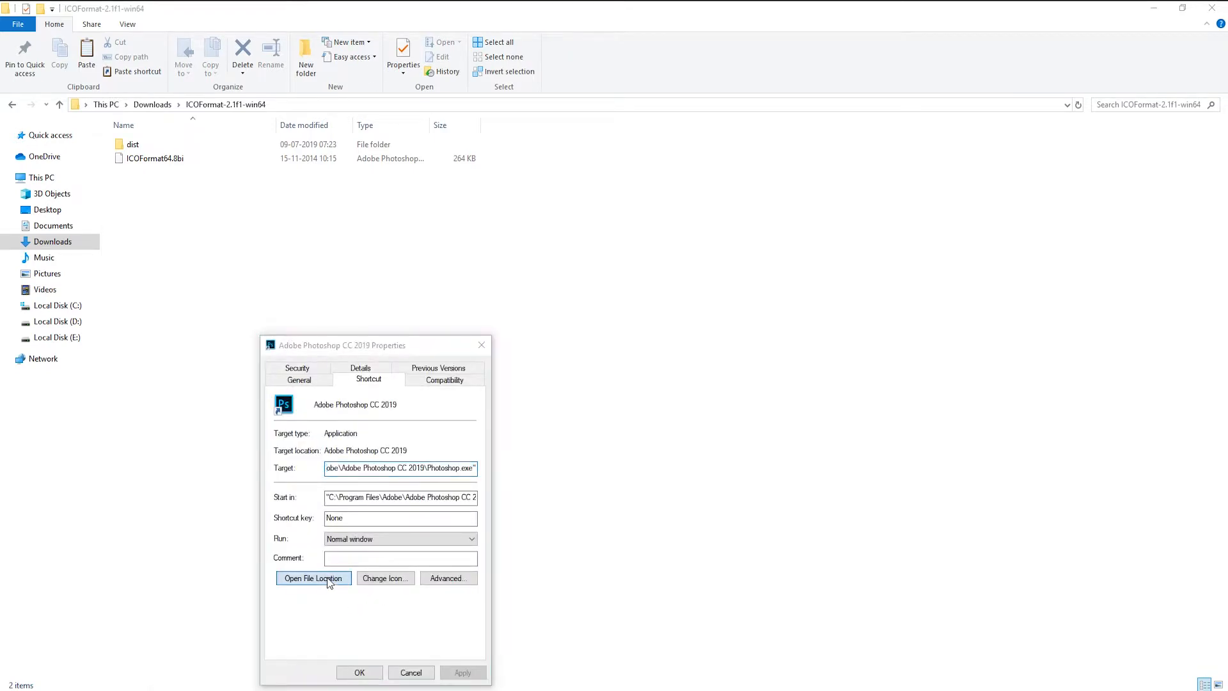
{"action": "left_click", "coordinate": [312, 578]}
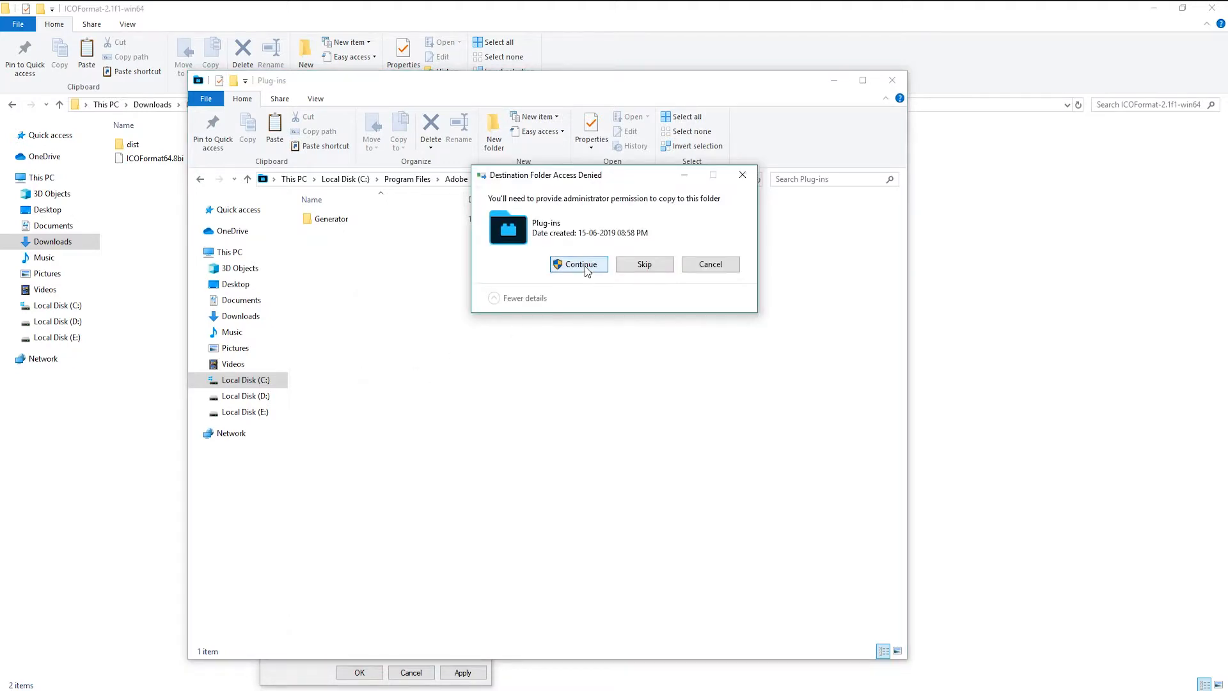
{"action": "left_click", "coordinate": [578, 263]}
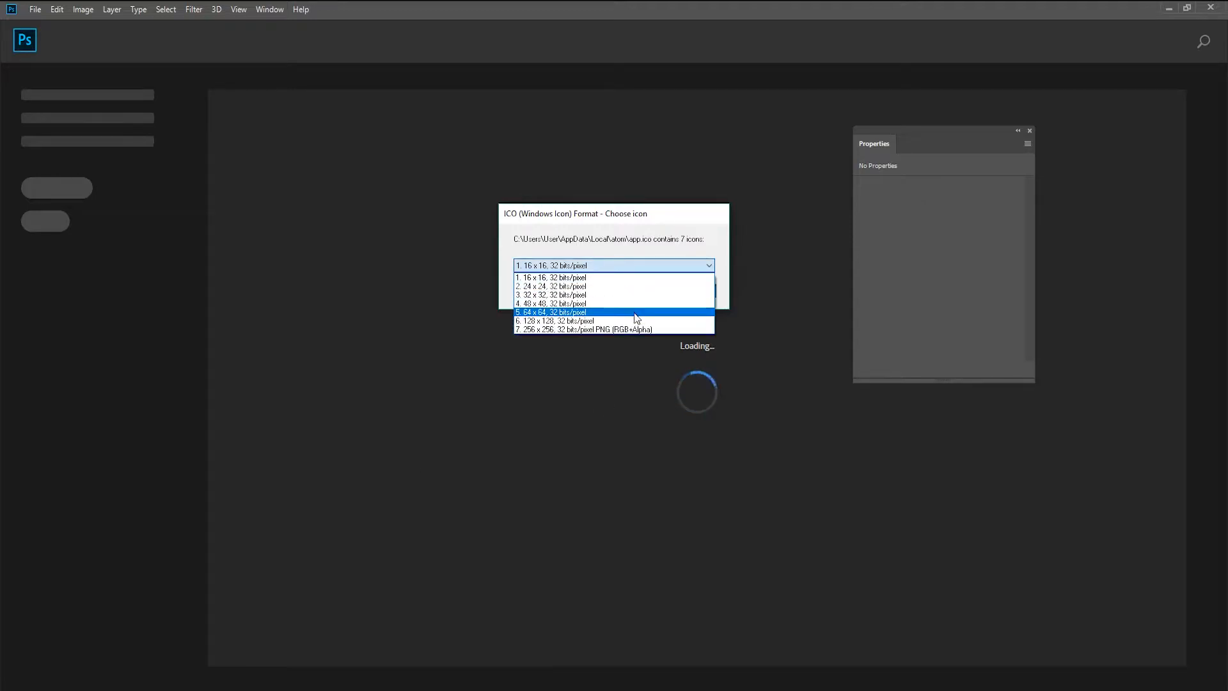
Open app.ico as its '7. 256 x 256 PNG' variant, then dismiss another file's not-found error.
{"action": "left_click", "coordinate": [588, 330]}
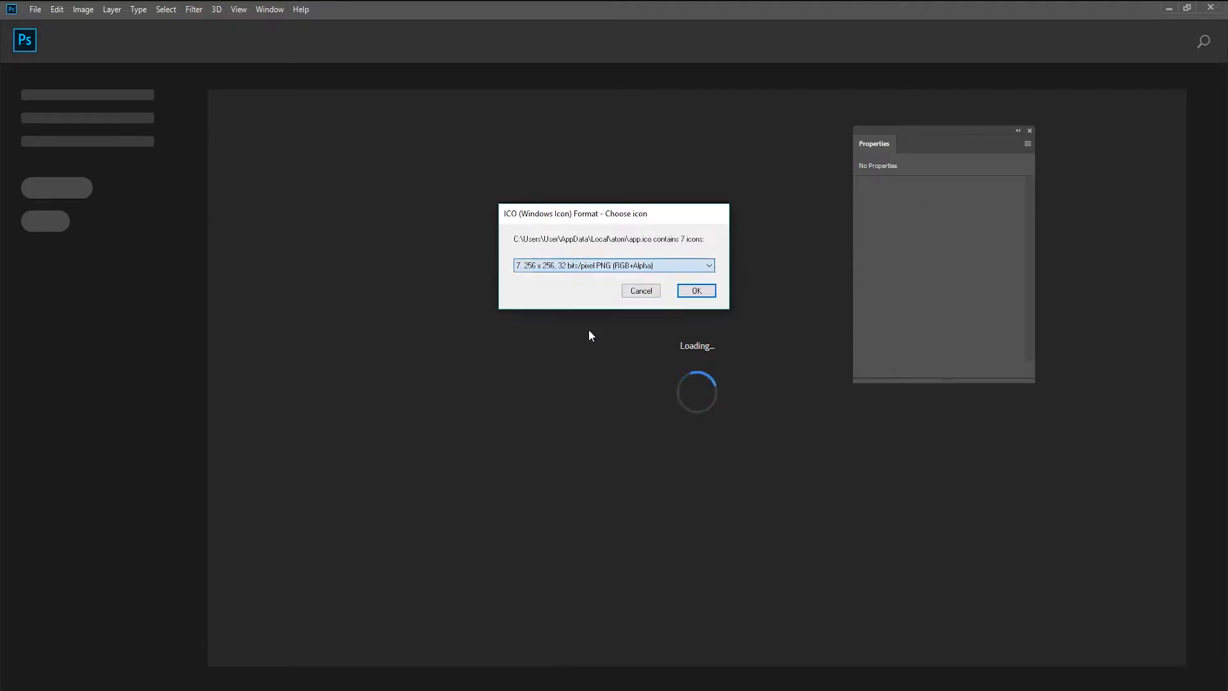
{"action": "left_click", "coordinate": [696, 290]}
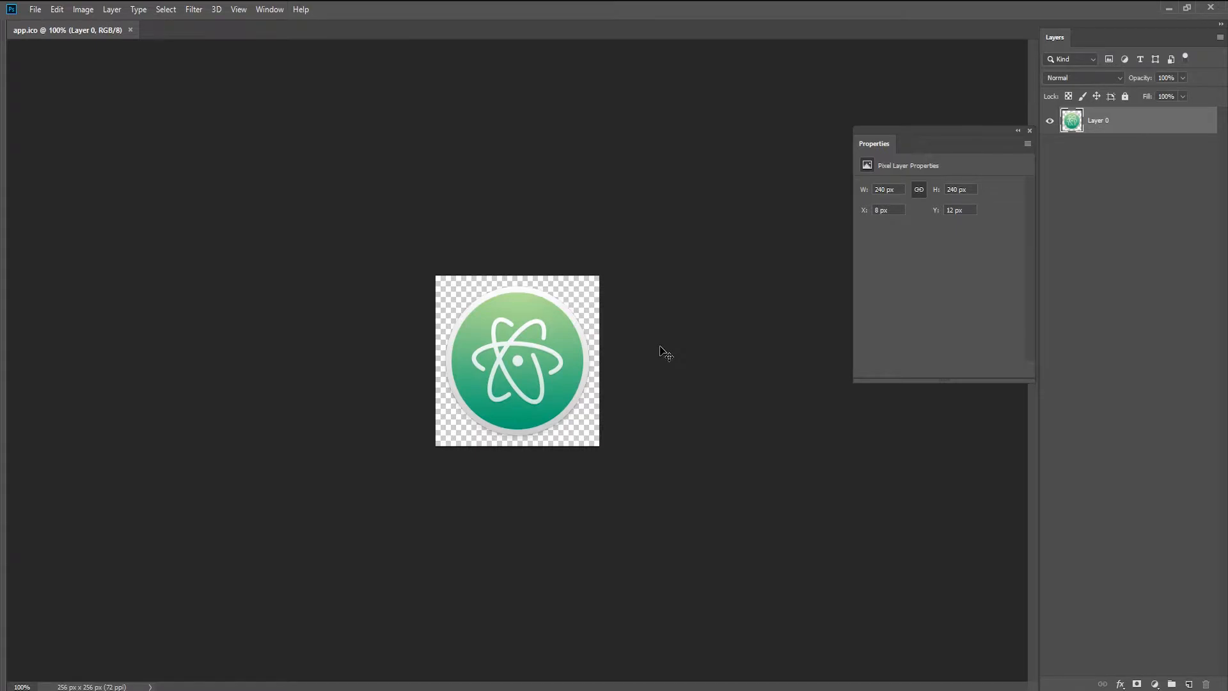
{"action": "mouse_move", "coordinate": [153, 40]}
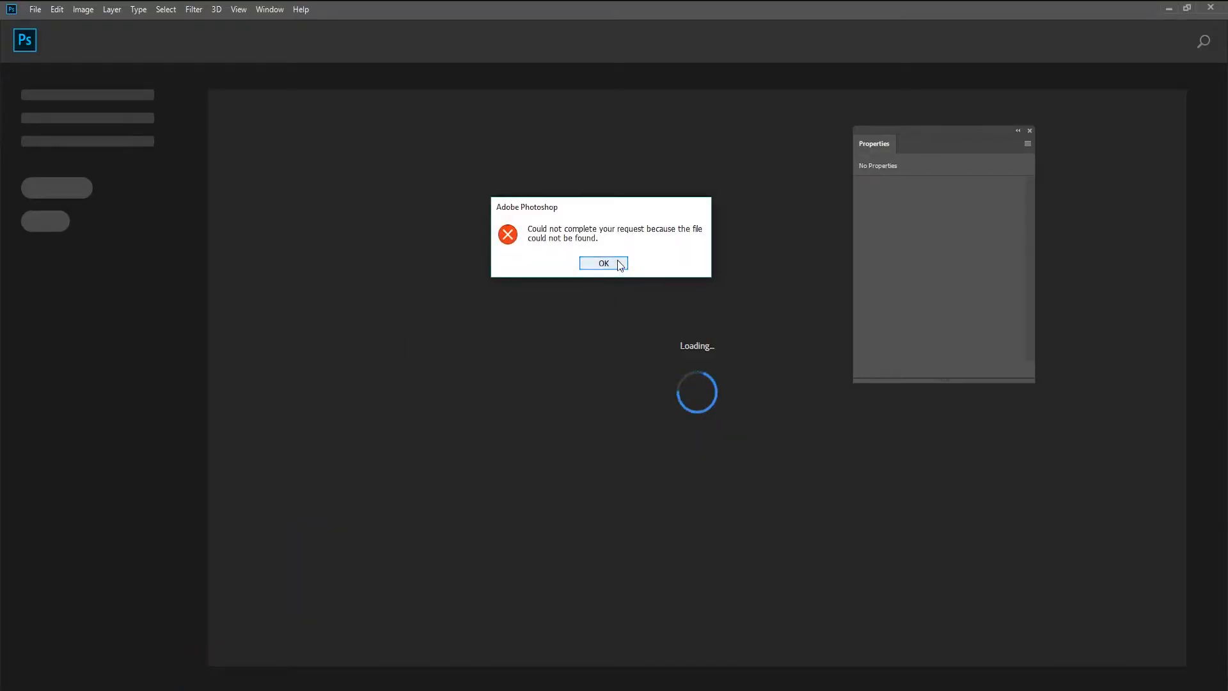
{"action": "left_click", "coordinate": [603, 263]}
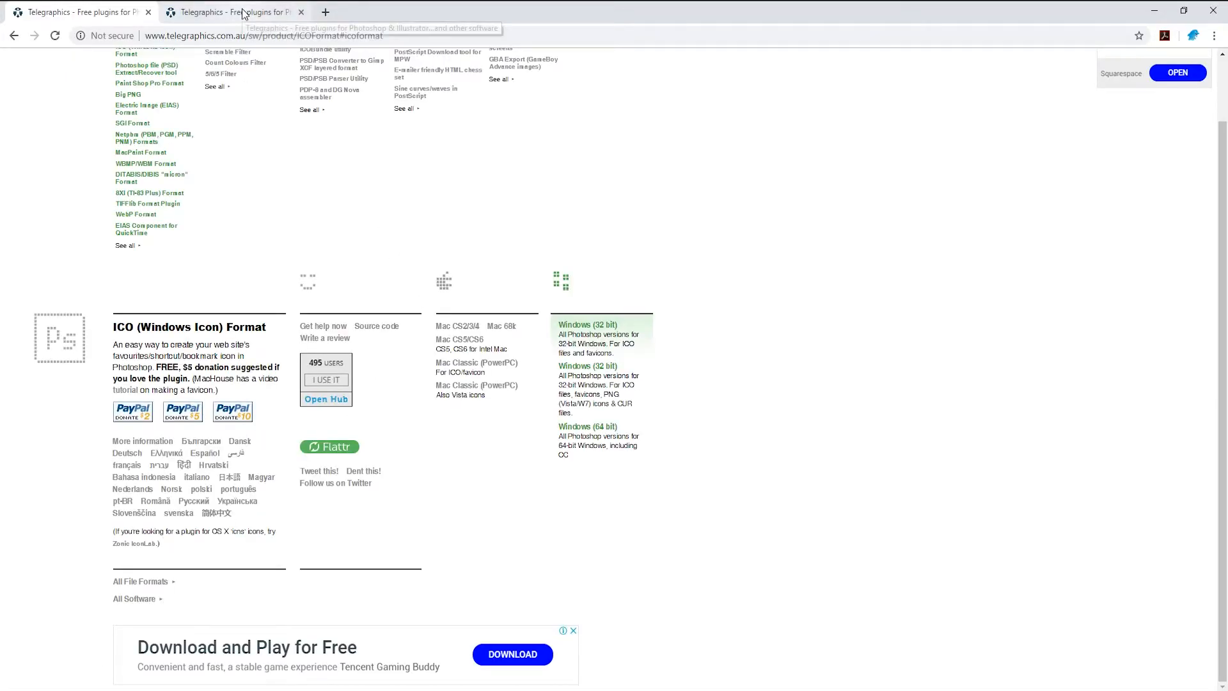
{"action": "left_click", "coordinate": [135, 213]}
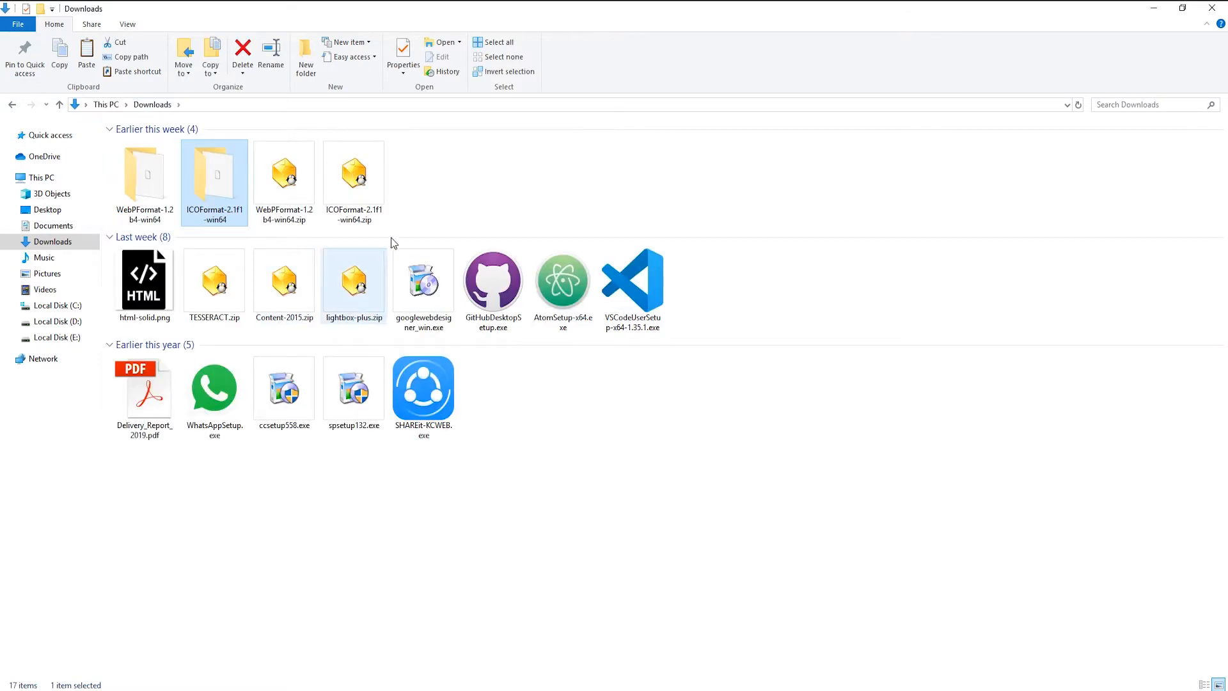
Copy WebPFormat64.8bi from the WebPFormat-1.2b4-win64 download folder.
{"action": "left_click", "coordinate": [284, 179]}
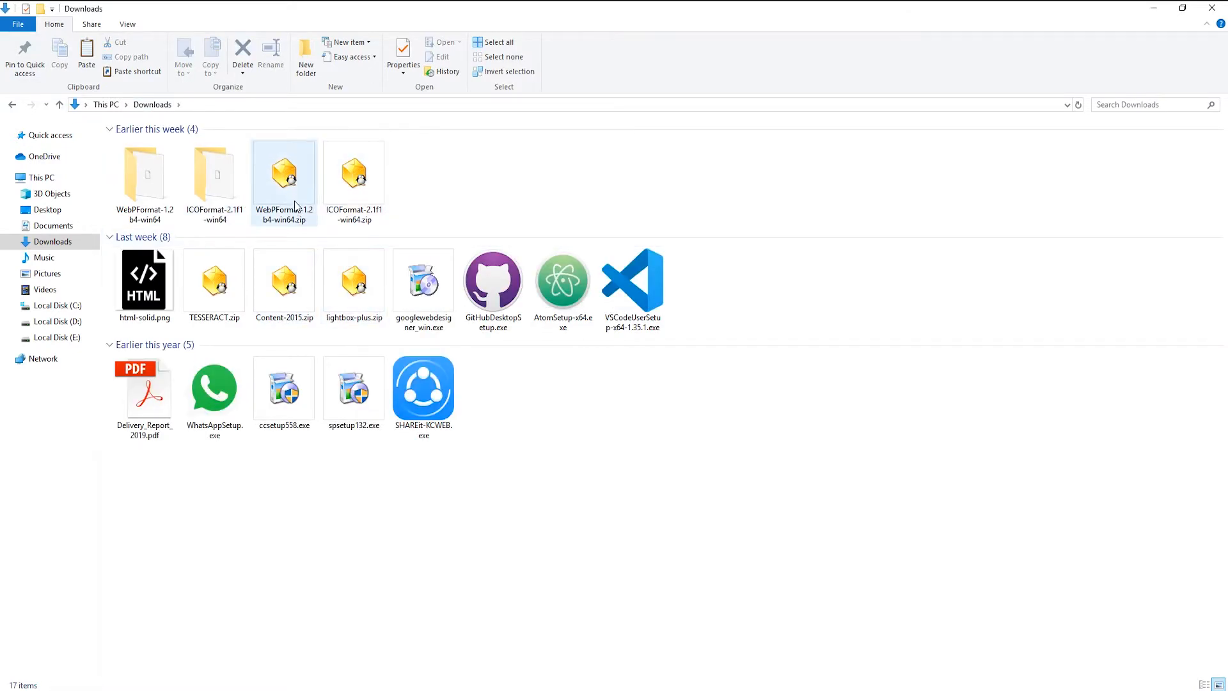
{"action": "left_click", "coordinate": [144, 175]}
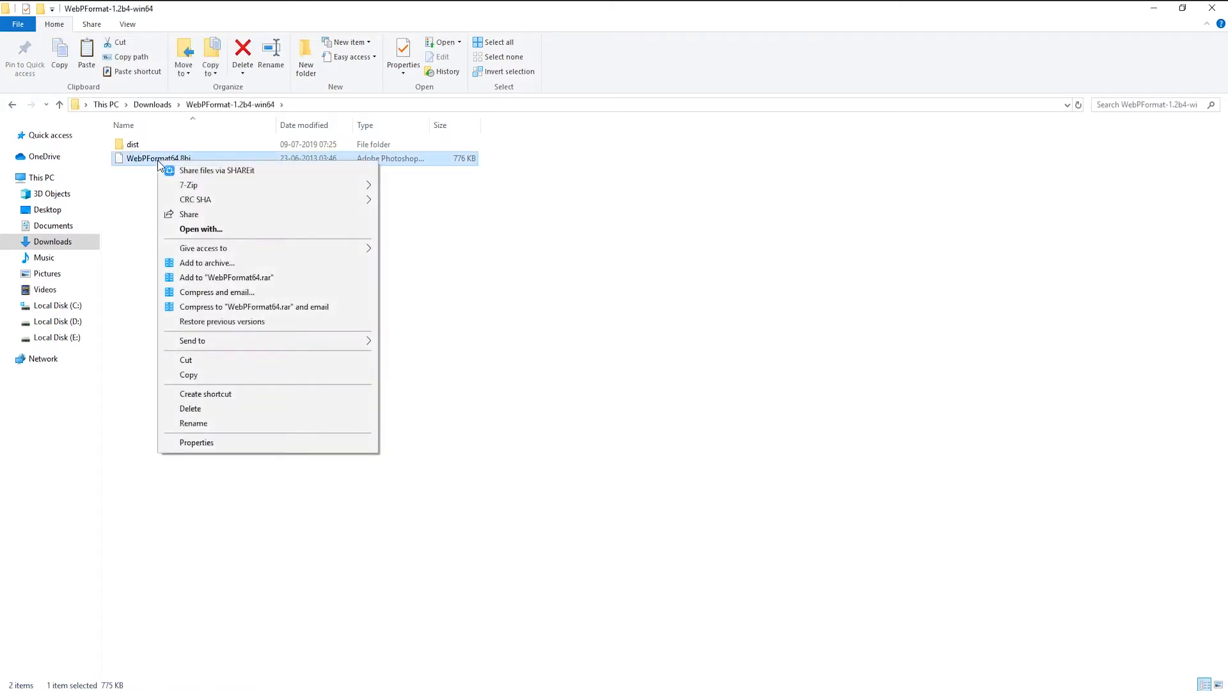
{"action": "left_click", "coordinate": [496, 322]}
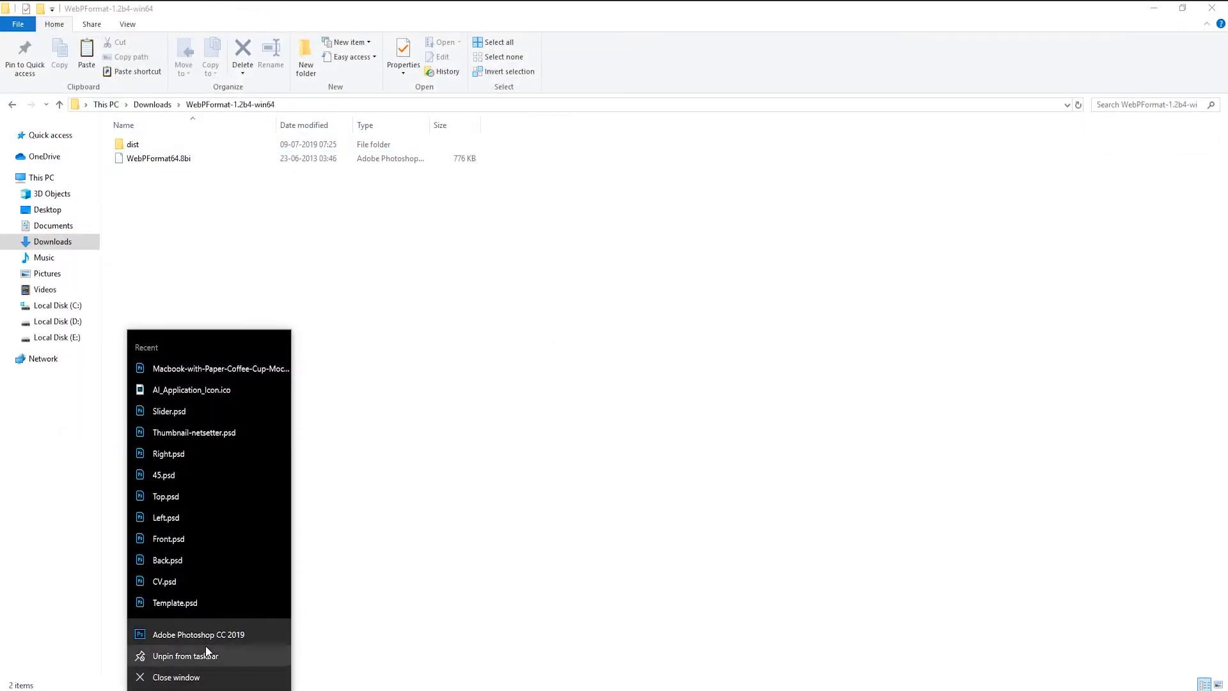
Paste WebPFormat64.8bi into Photoshop's Plug-ins folder via the shortcut's Open File Location, granting administrator permission.
{"action": "left_click", "coordinate": [197, 634]}
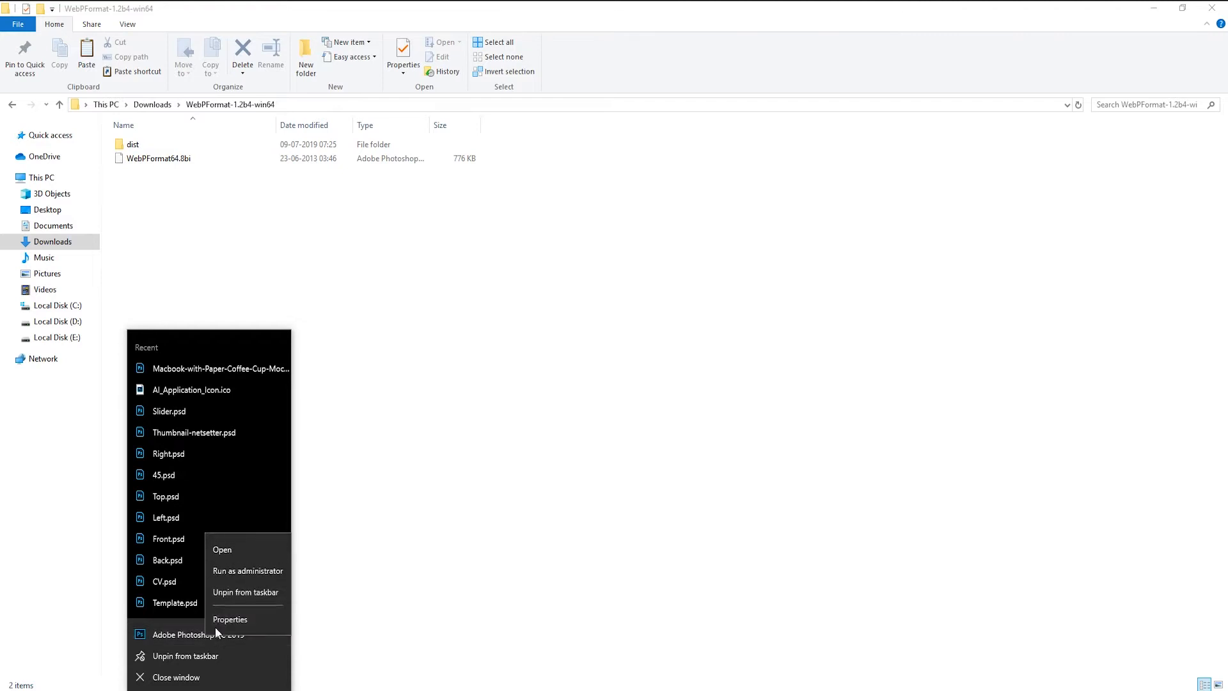
{"action": "left_click", "coordinate": [231, 619]}
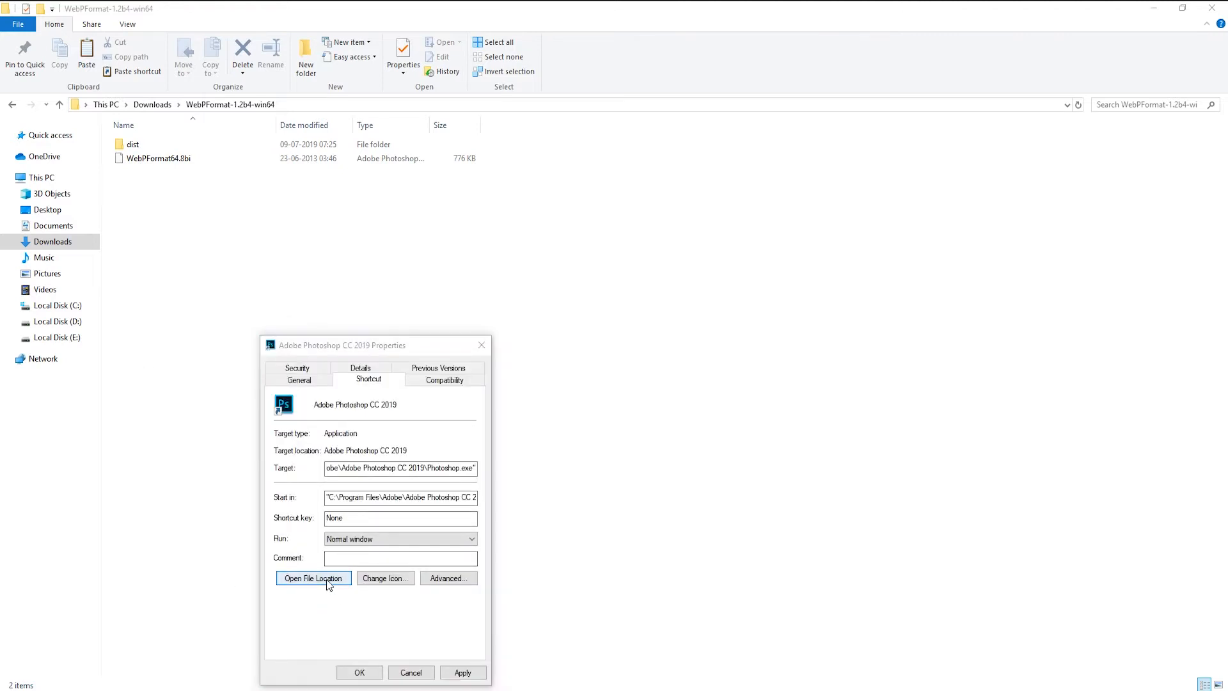
{"action": "left_click", "coordinate": [312, 578]}
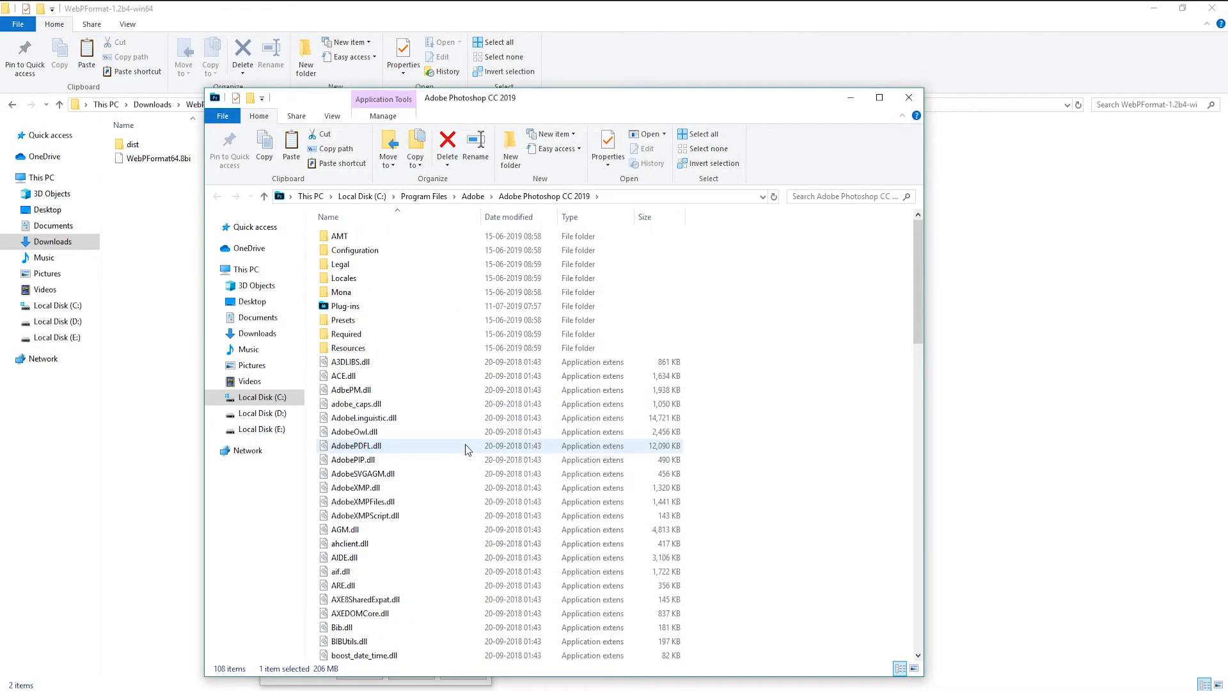
{"action": "double_click", "coordinate": [346, 305]}
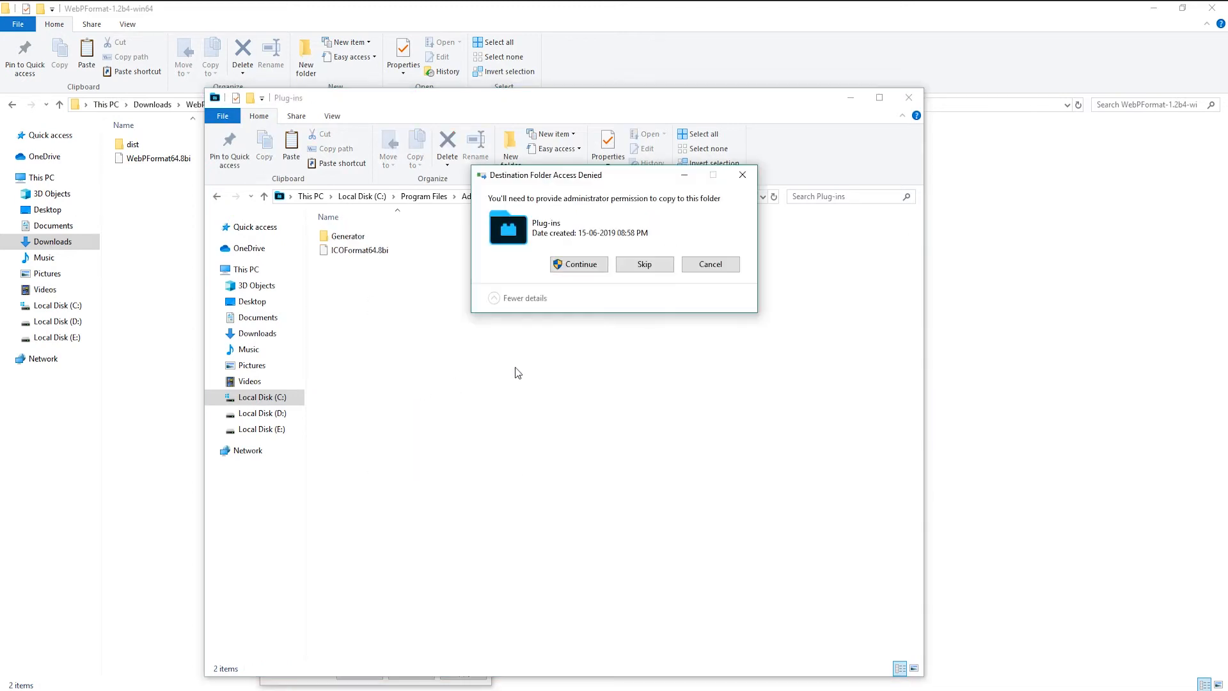
{"action": "left_click", "coordinate": [578, 263]}
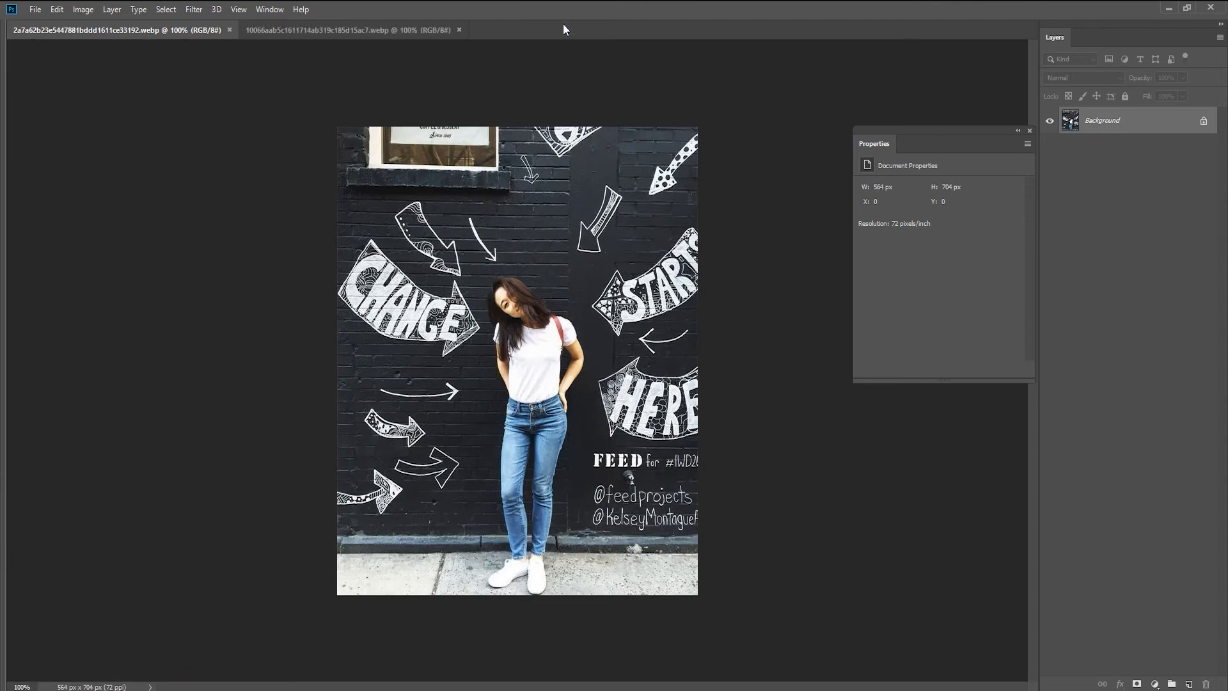
Switch to the second open .webp document, the butterfly-decorated door photo.
{"action": "left_click", "coordinate": [354, 29]}
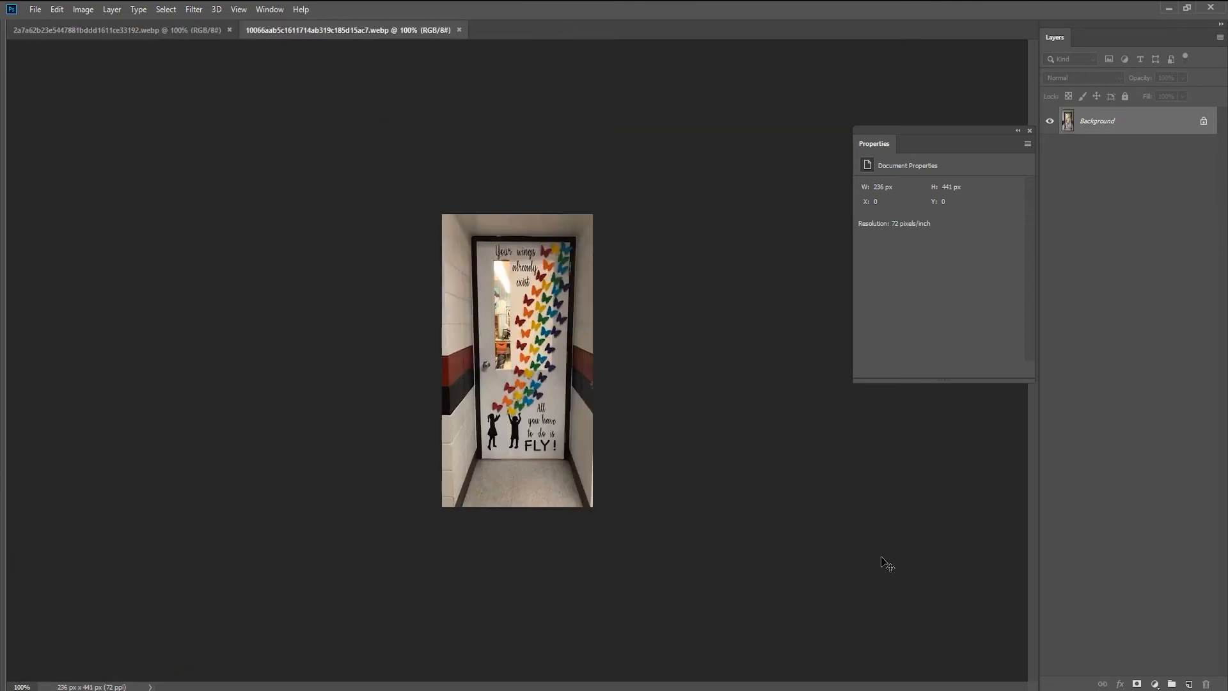